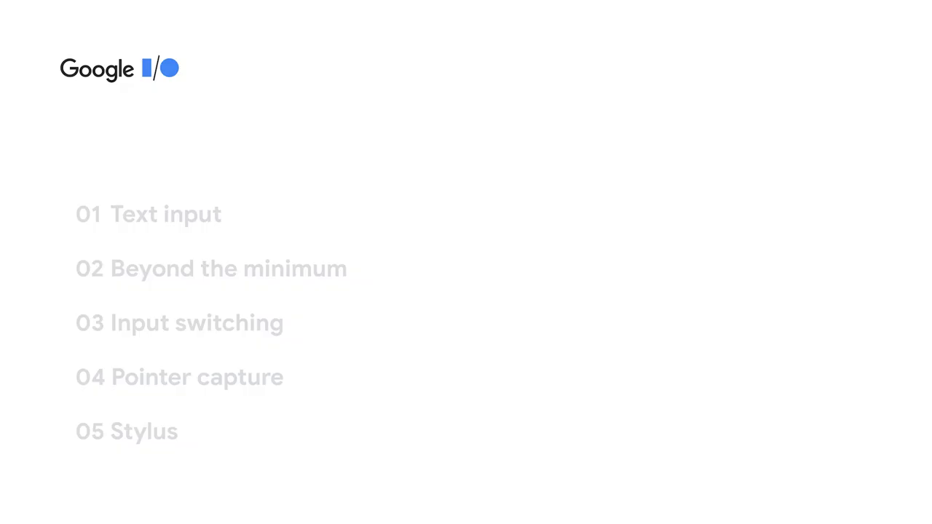
pyautogui.click(167, 214)
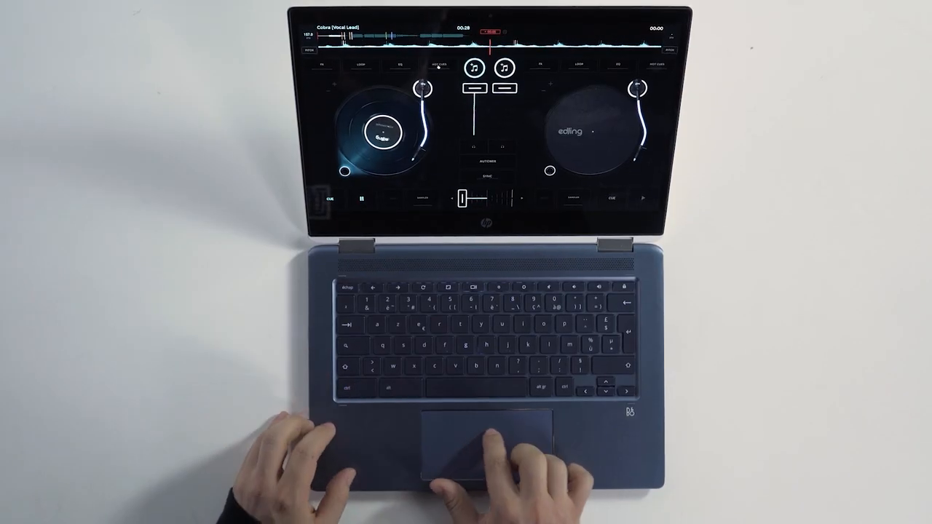
pyautogui.click(322, 64)
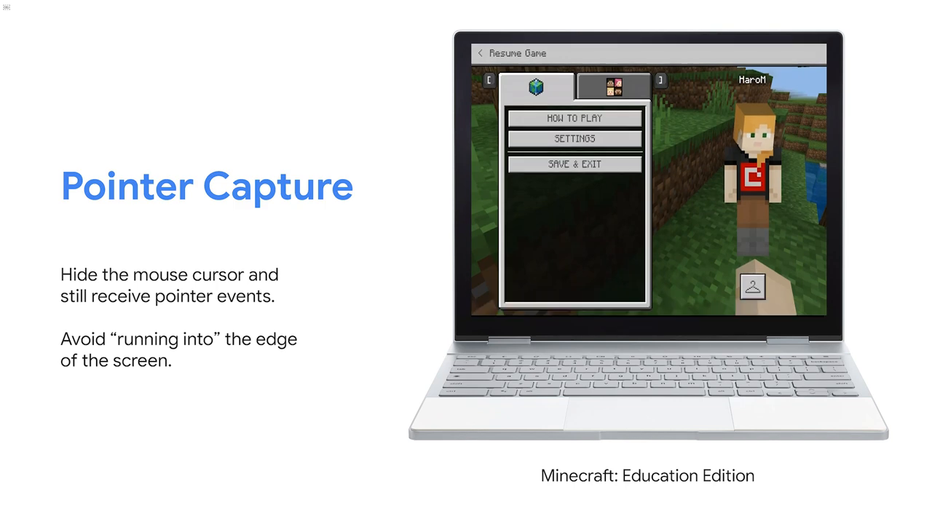
pyautogui.moveTo(574, 118)
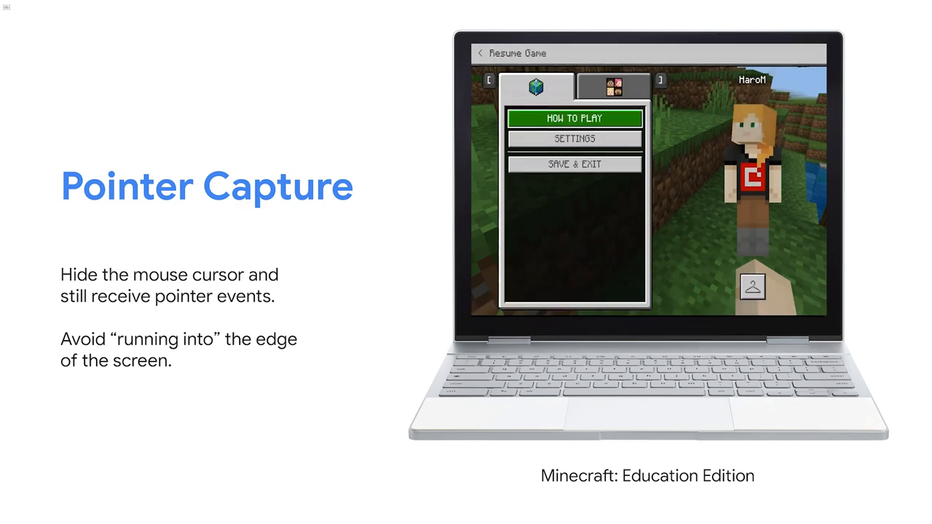
pyautogui.click(480, 53)
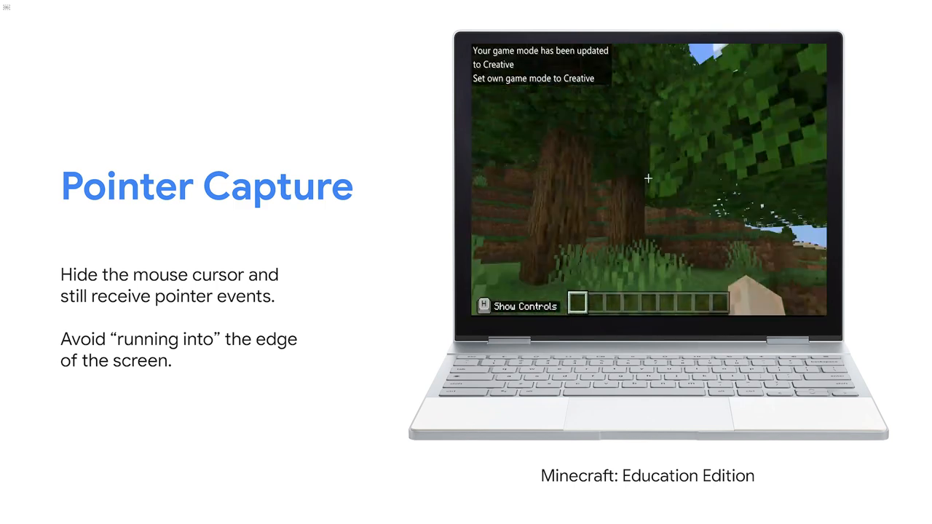
pyautogui.moveTo(648, 178)
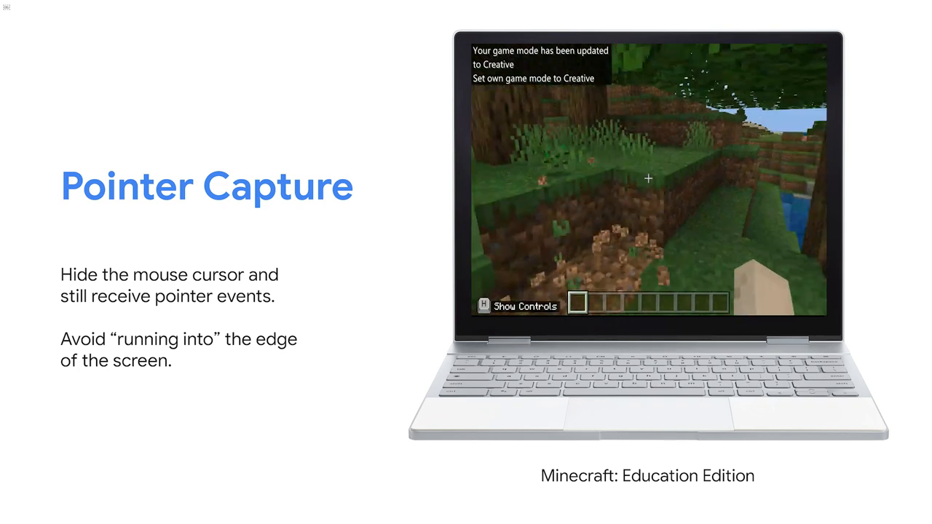